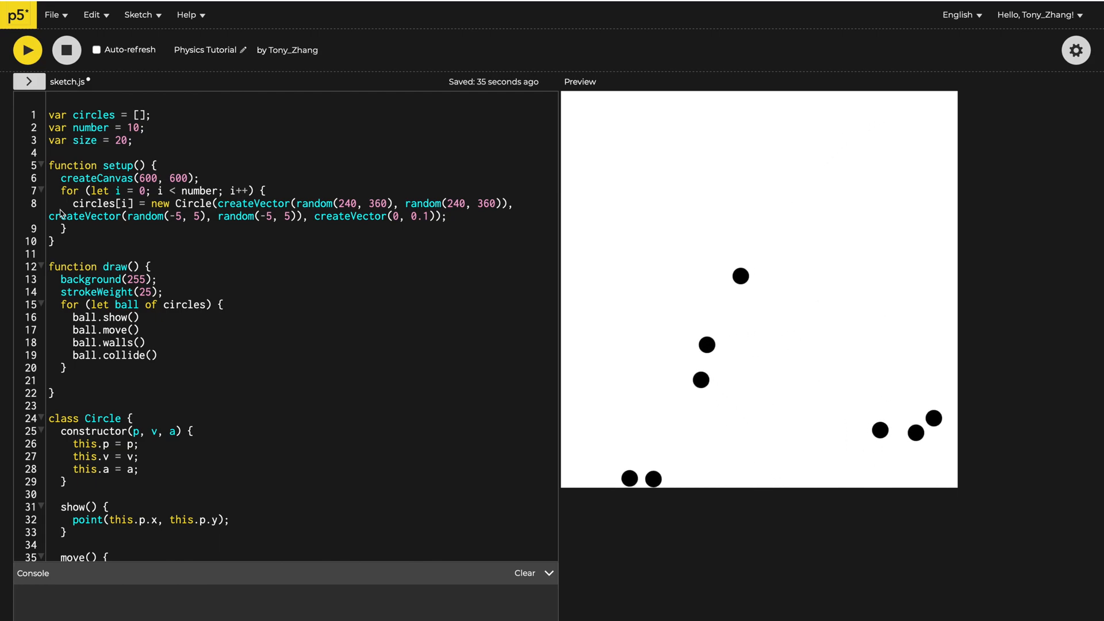
Step: In walls(), constrain this.p.y and this.p.x between 0+size/2 and 600-size/2
scroll("down", 3)
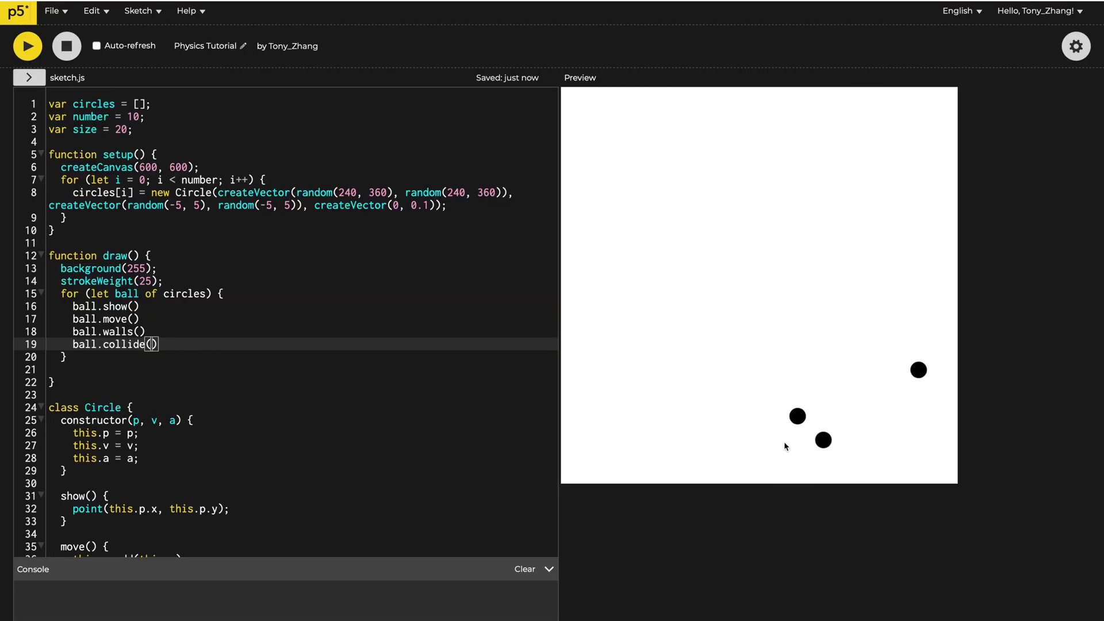
scroll("down", 3)
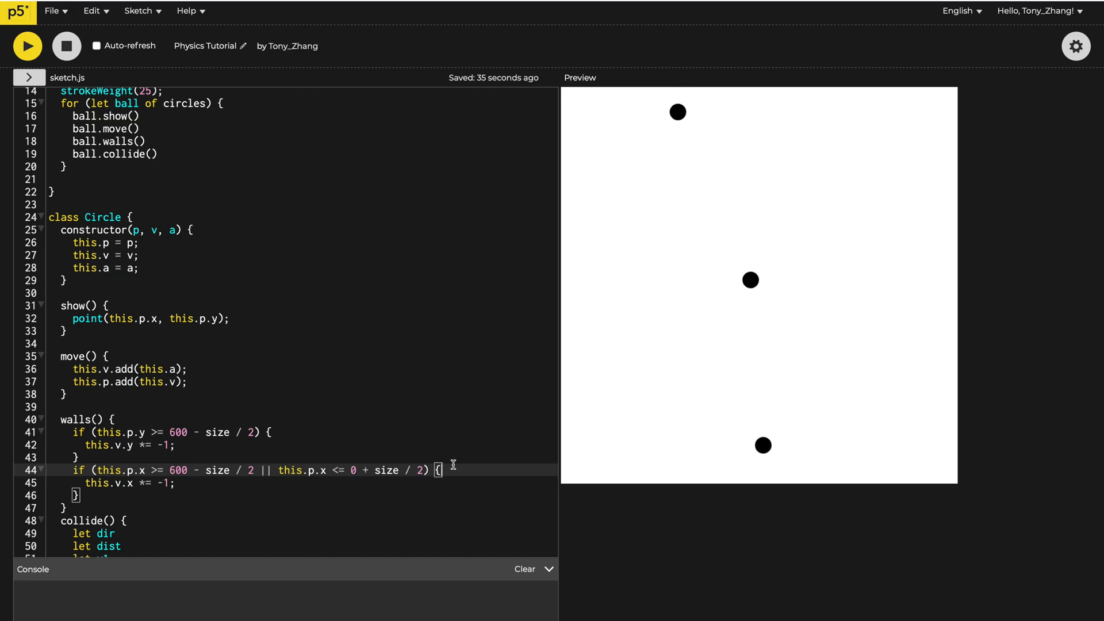
type("this.p.x = con")
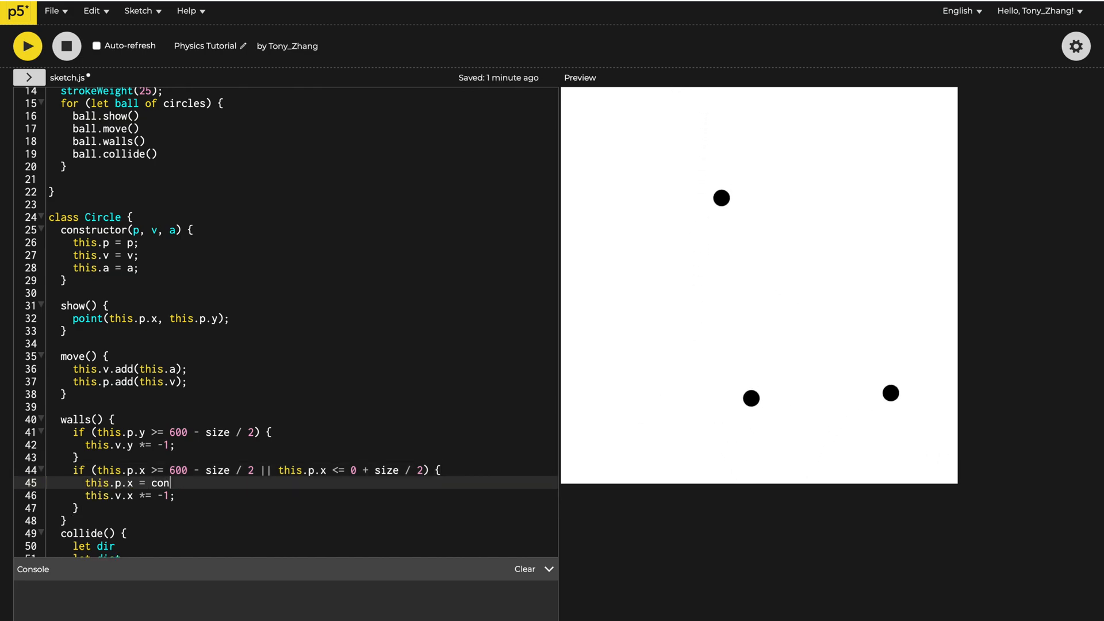
type("styr")
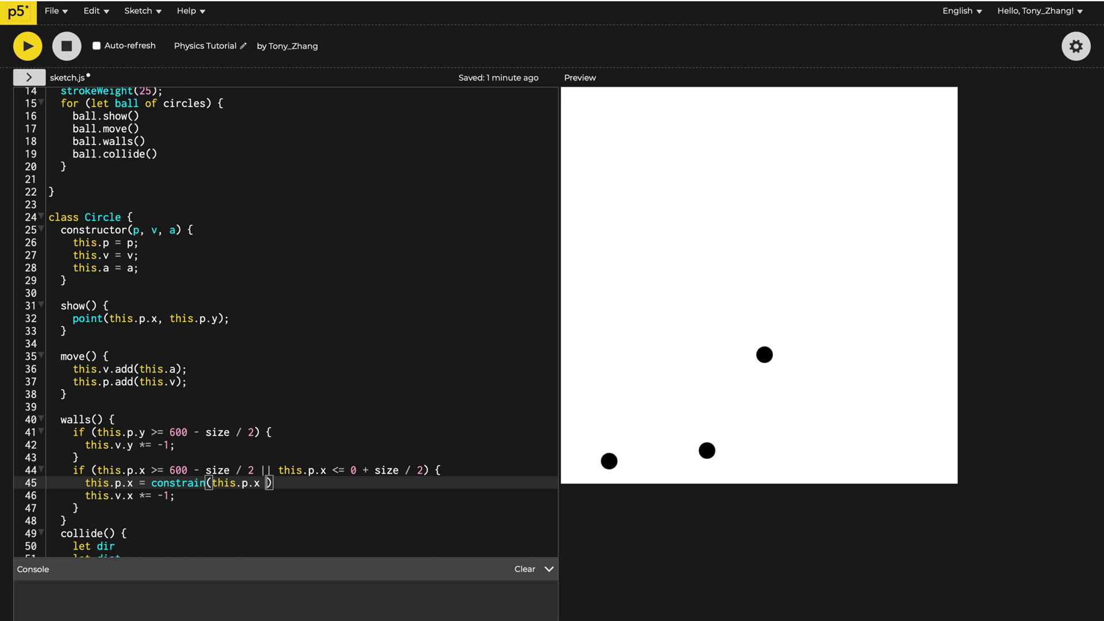
type(", 0, 600")
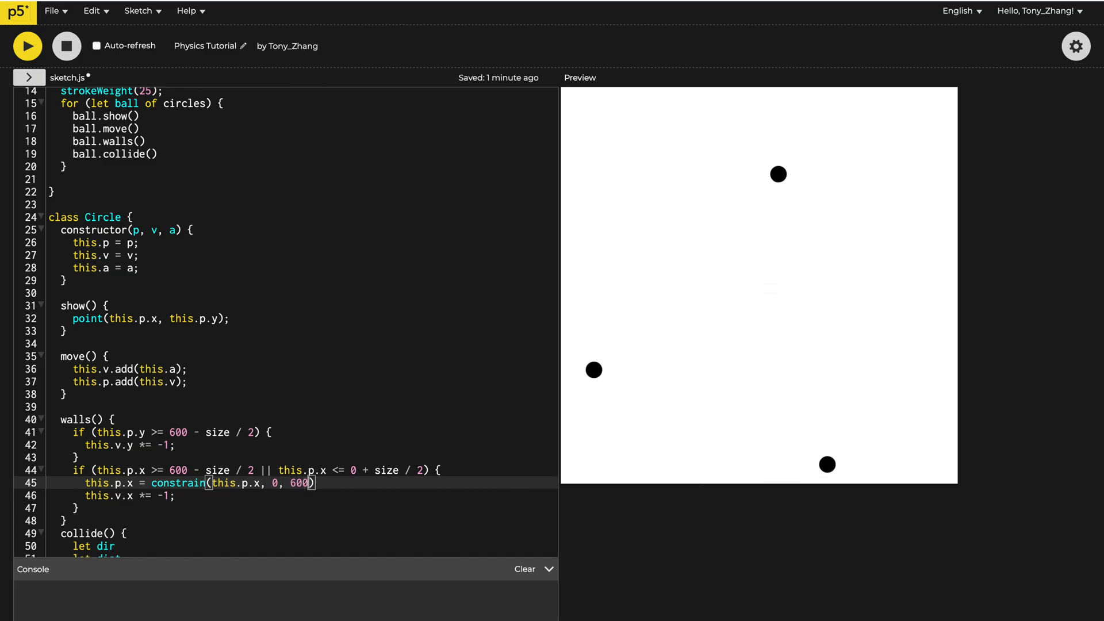
type("+")
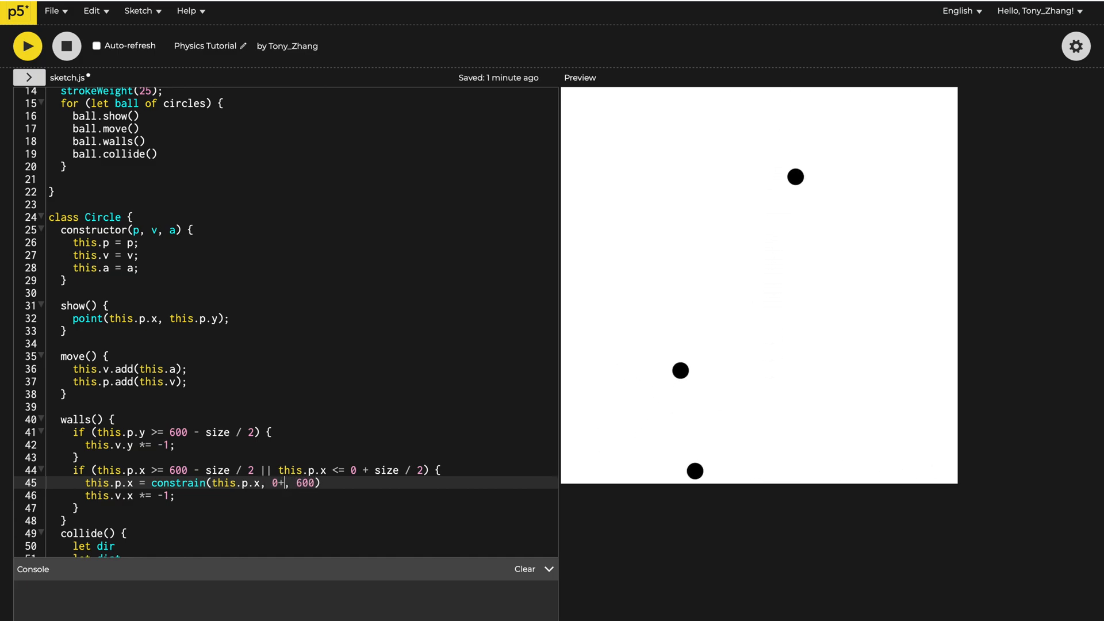
type("size/2")
left_click(302, 432)
type("\\")
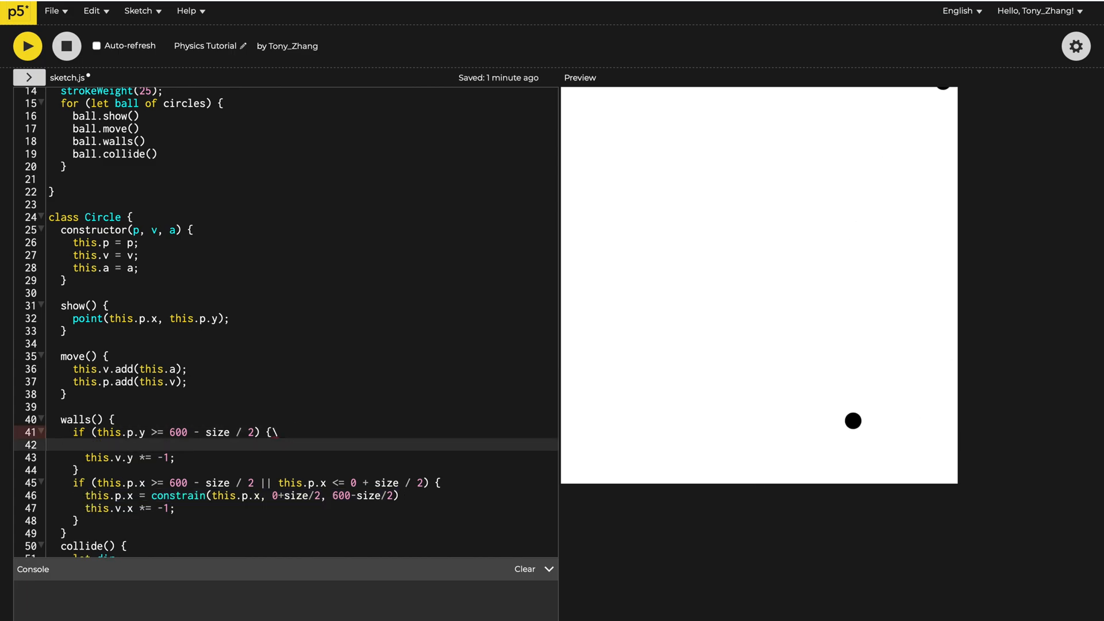
type("this.p.x = constrain(this.p.y, 0+size/2, 600-size/2)")
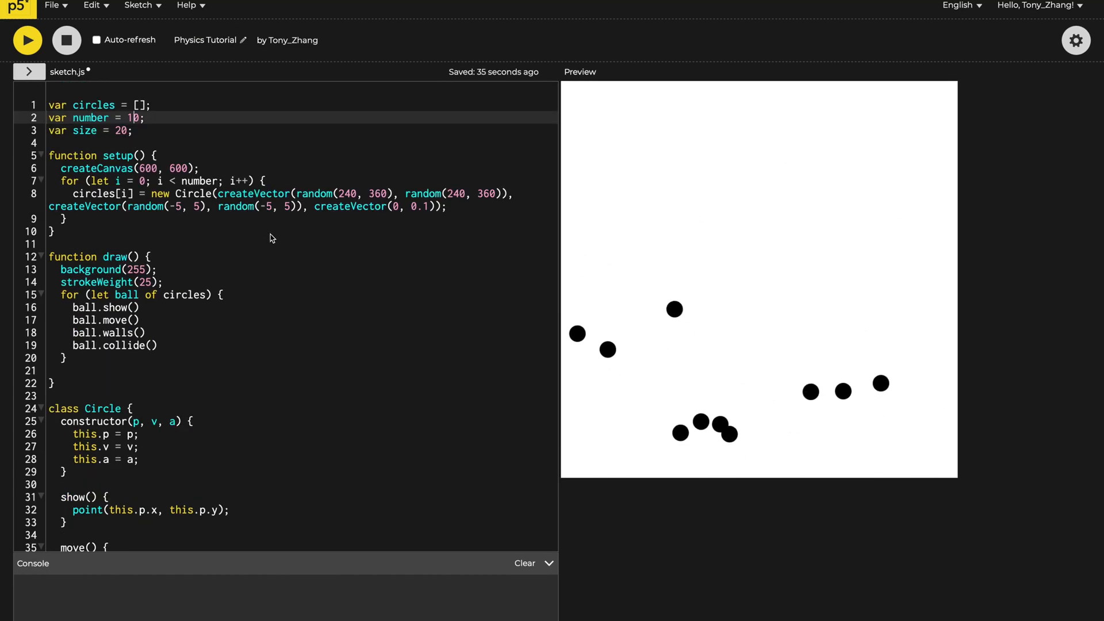
Step: Run the sketch with number set to 1000 balls, then scroll through the code
type("-0")
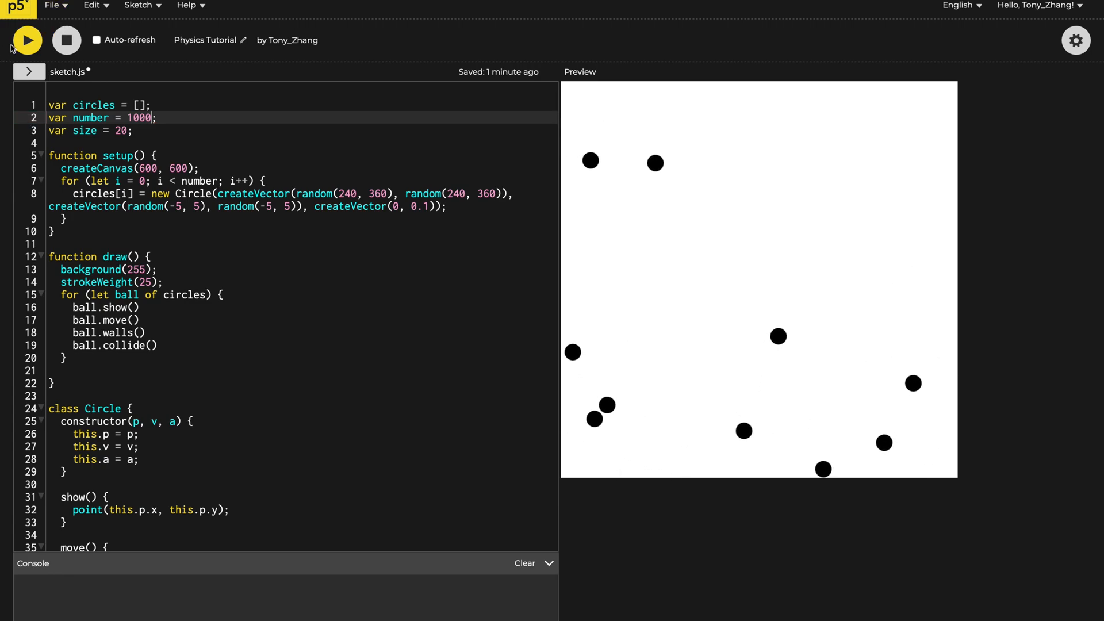
left_click(27, 40)
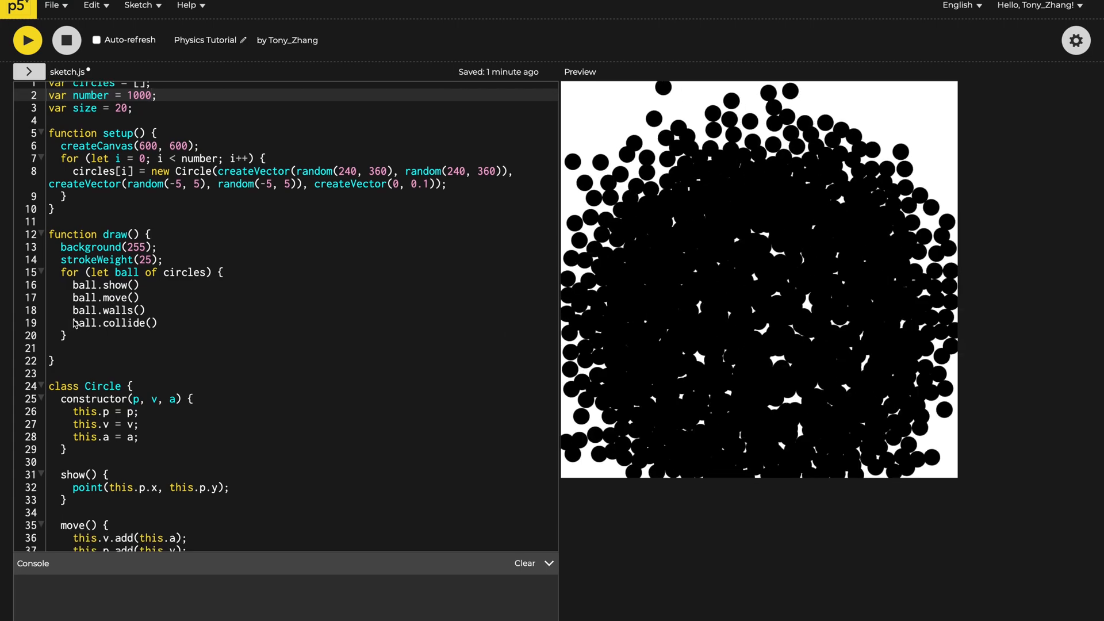
scroll("down", 3)
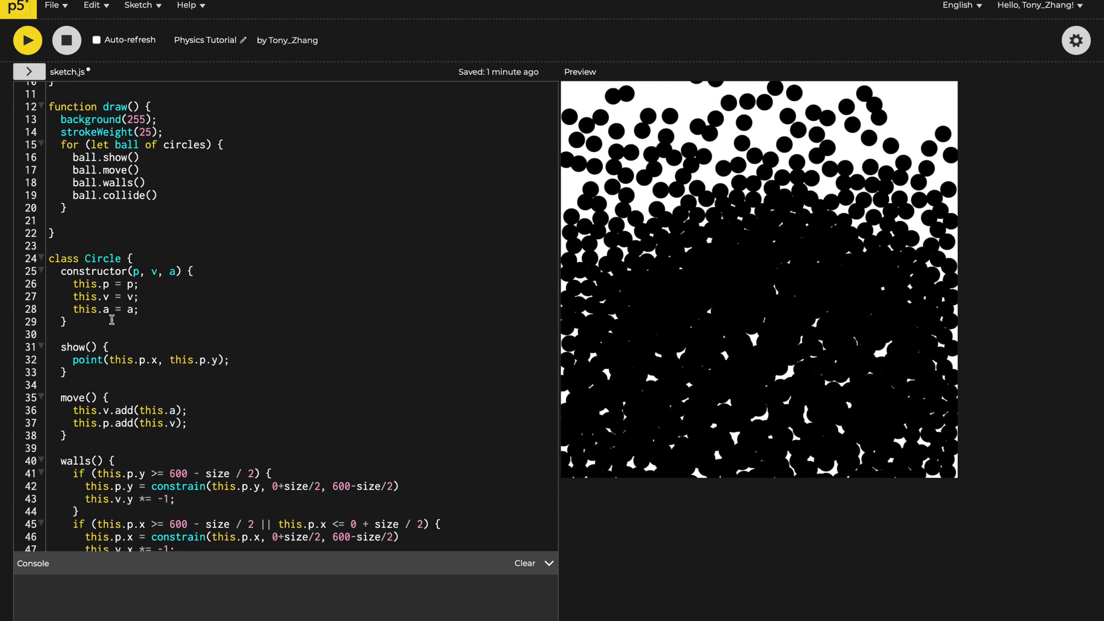
scroll("down", 3)
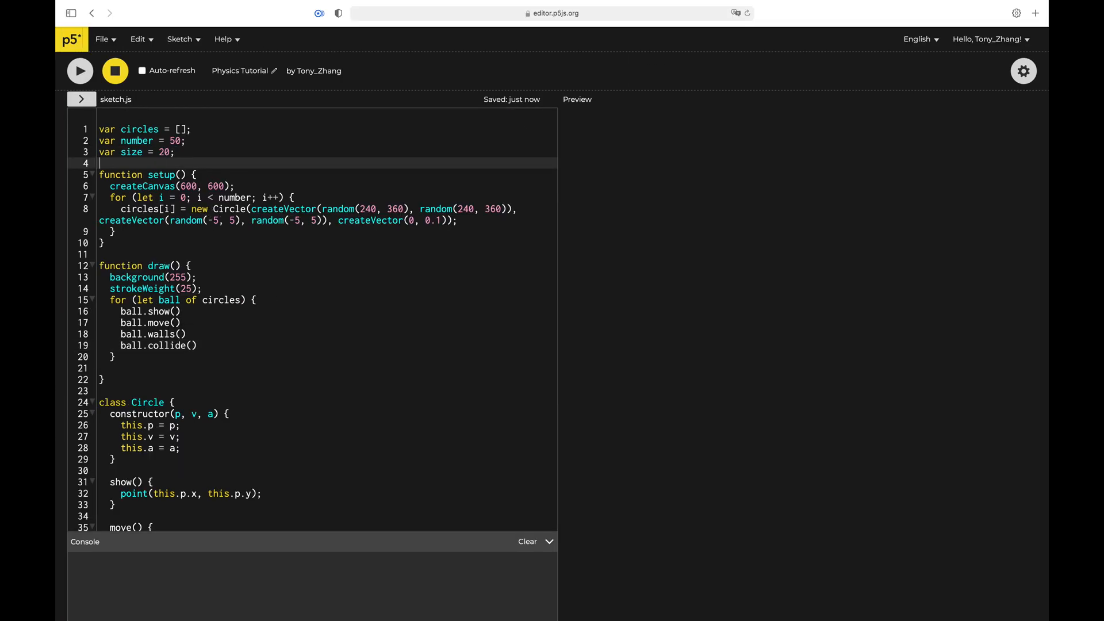
Step: Declare var bsize = 20 at the top of sketch.js
type("var bsize =")
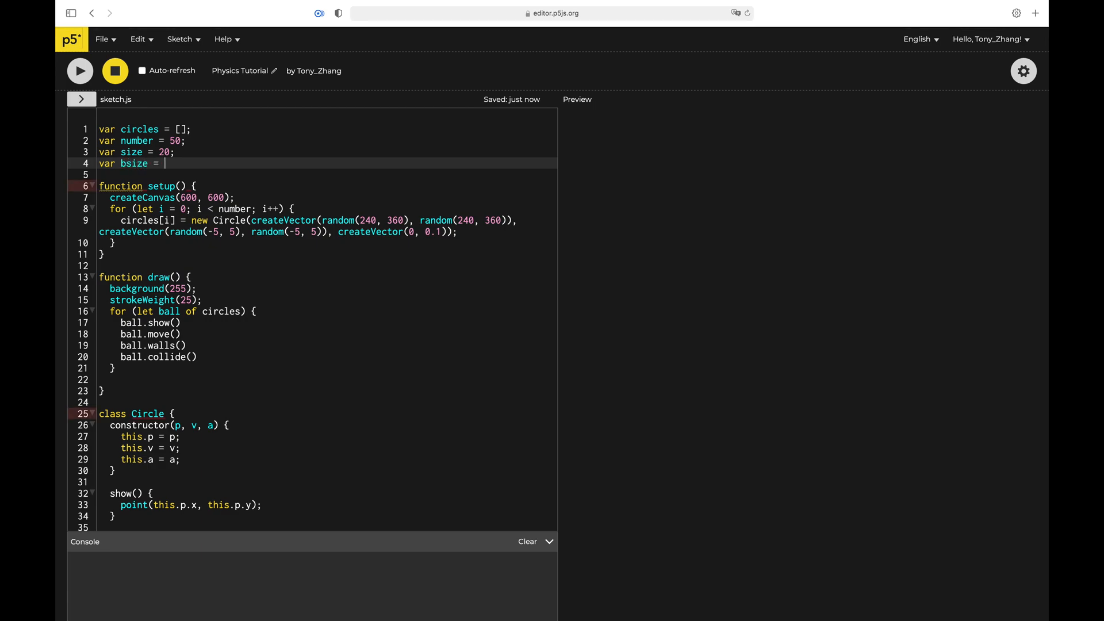
type("20;")
type("var")
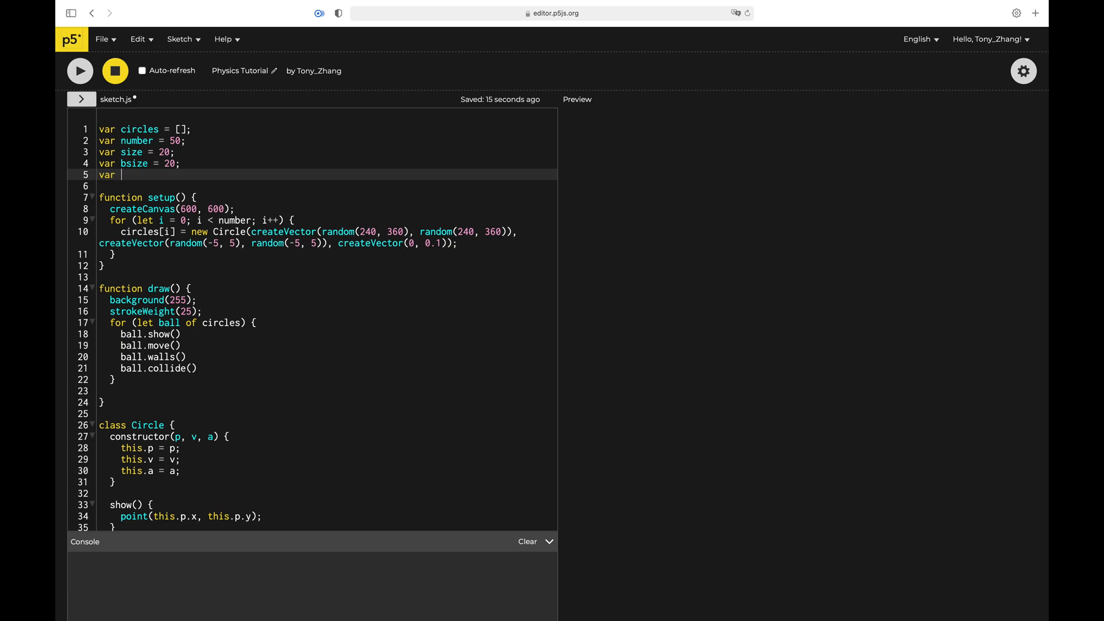
Step: Declare box as nested Array(600/bsize).fill(...) grid of empty arrays
type("box = []")
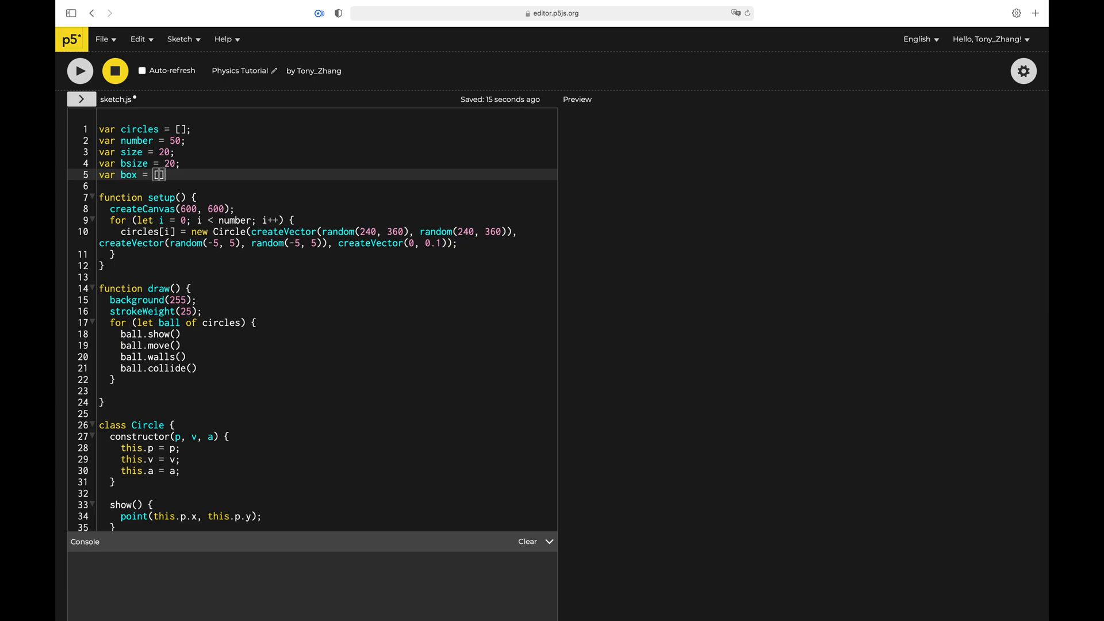
type("Array")
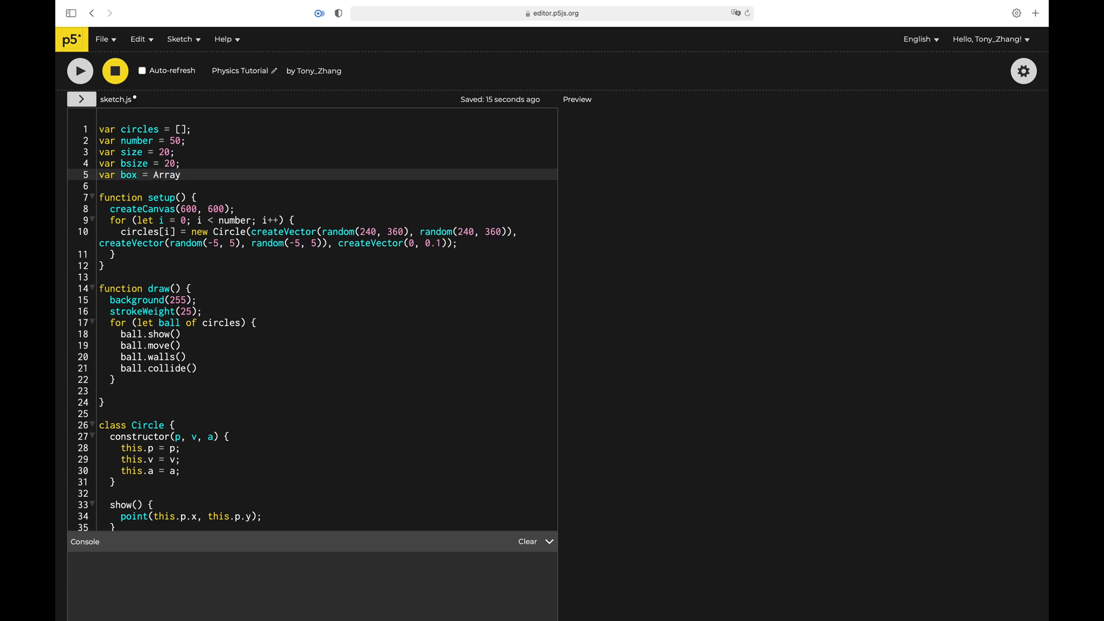
type("()")
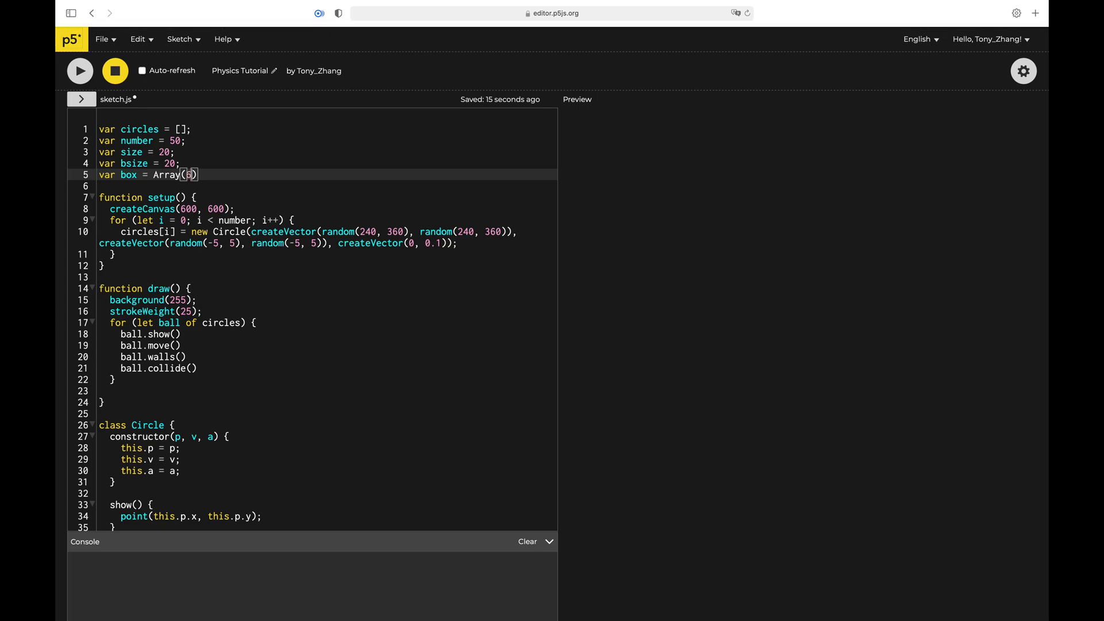
type("600/bz")
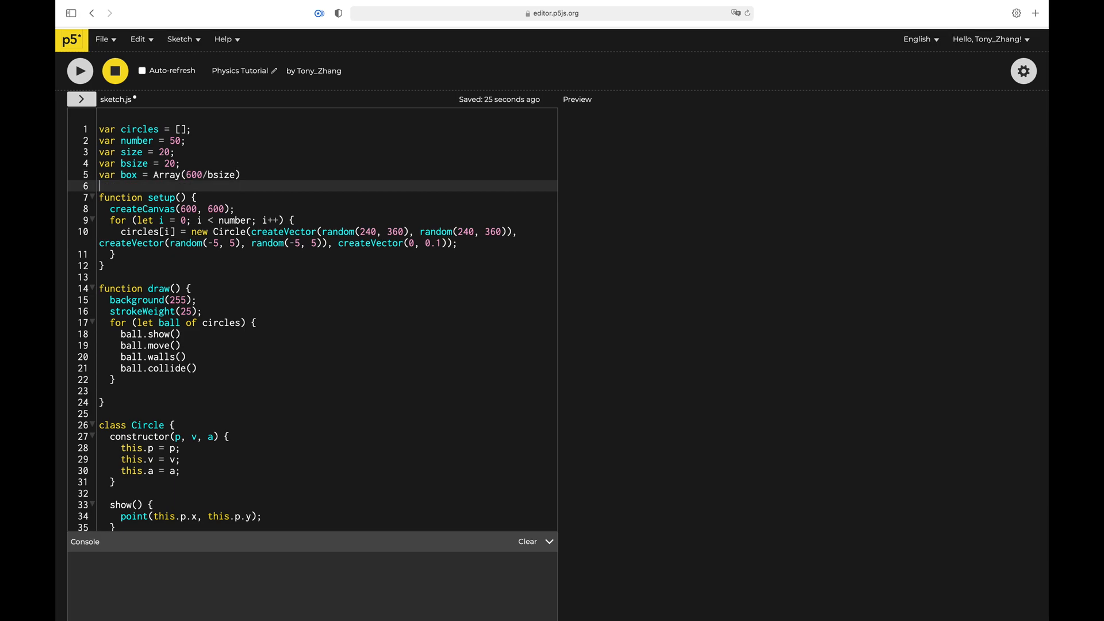
type(".fill(Array(600/bsize).fill(")
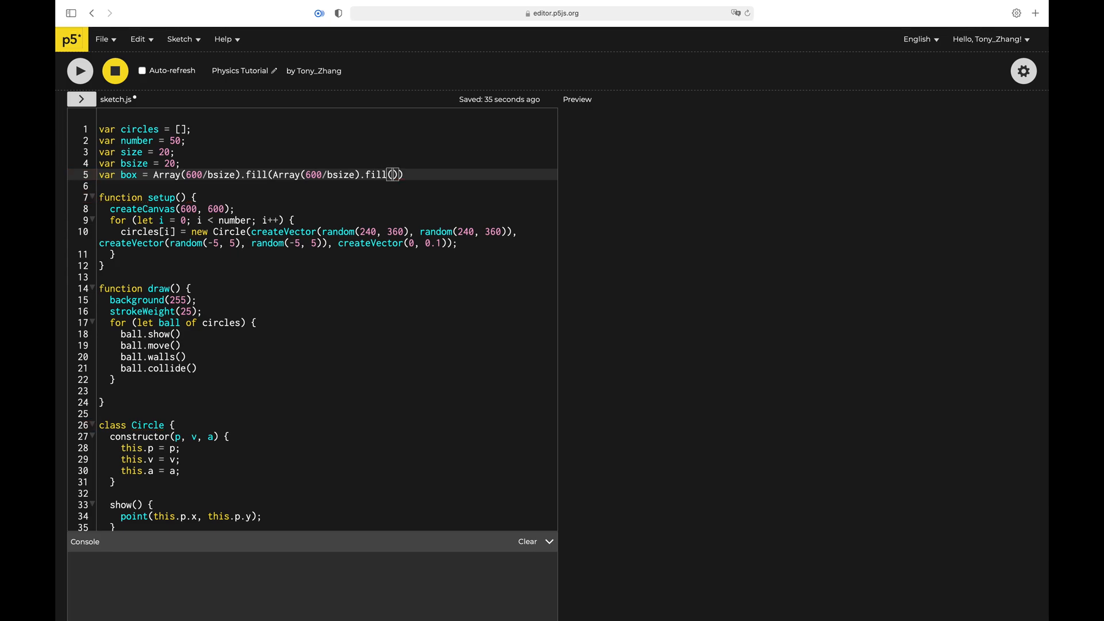
type("A")
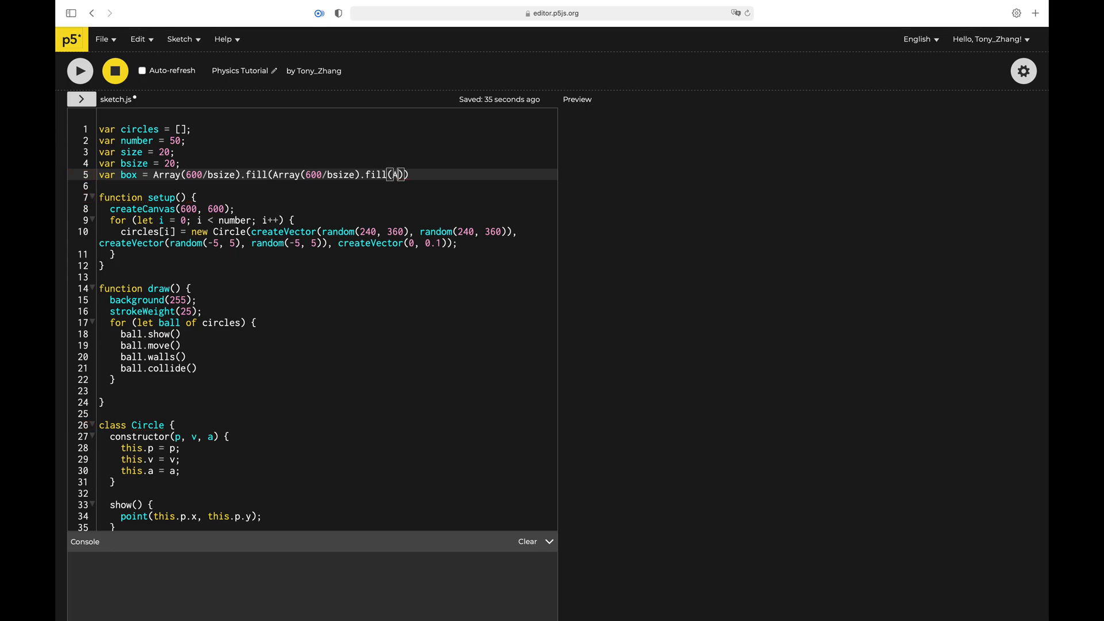
left_click(79, 71)
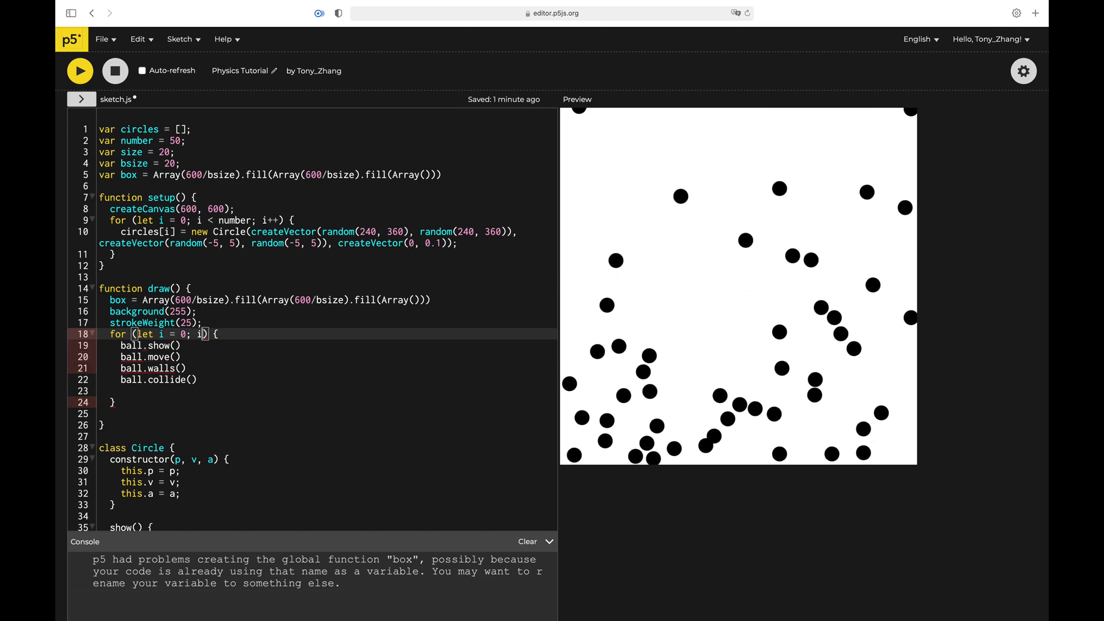
Step: In draw, push each i into box[floor(circles[i].p.x/bsize)][floor(circles[i].p.y/bsize)]
type("< circles.length; i++")
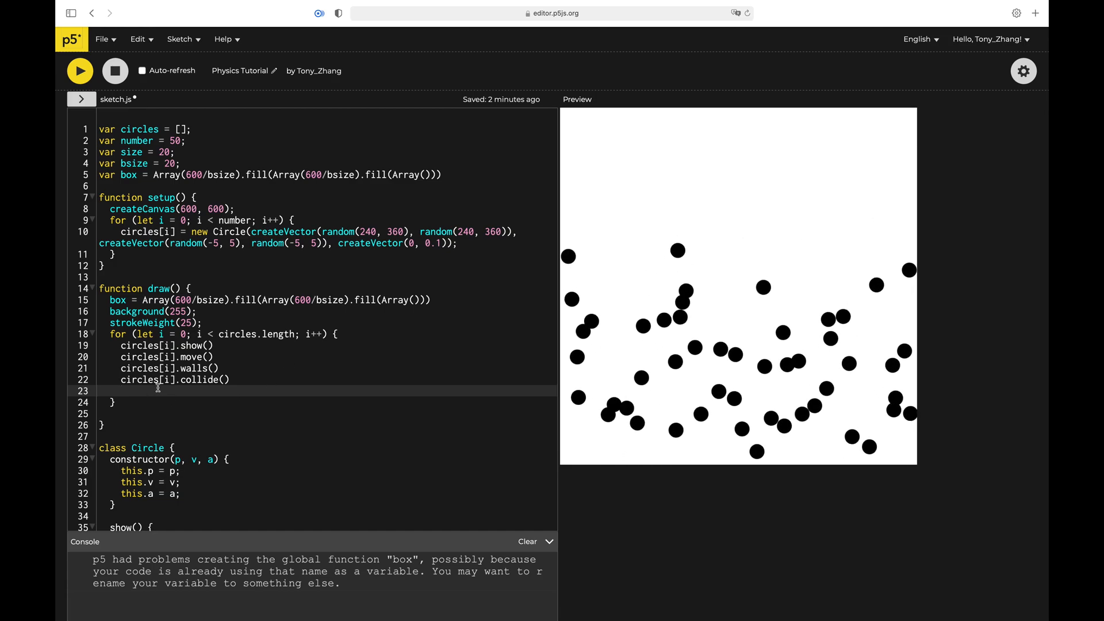
type("box[")
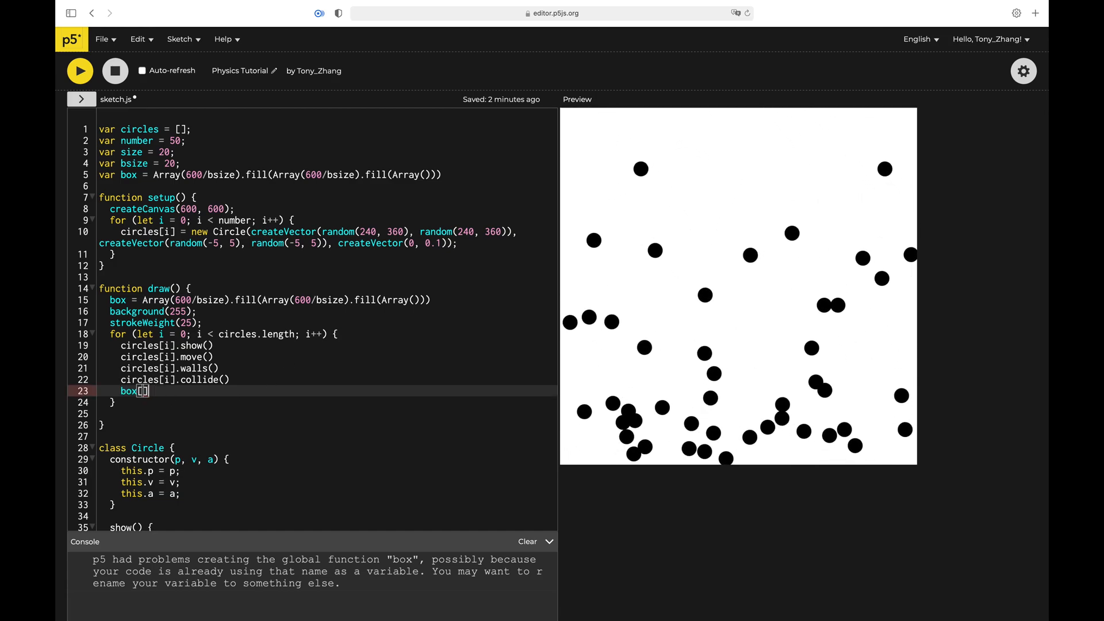
type("floor(")
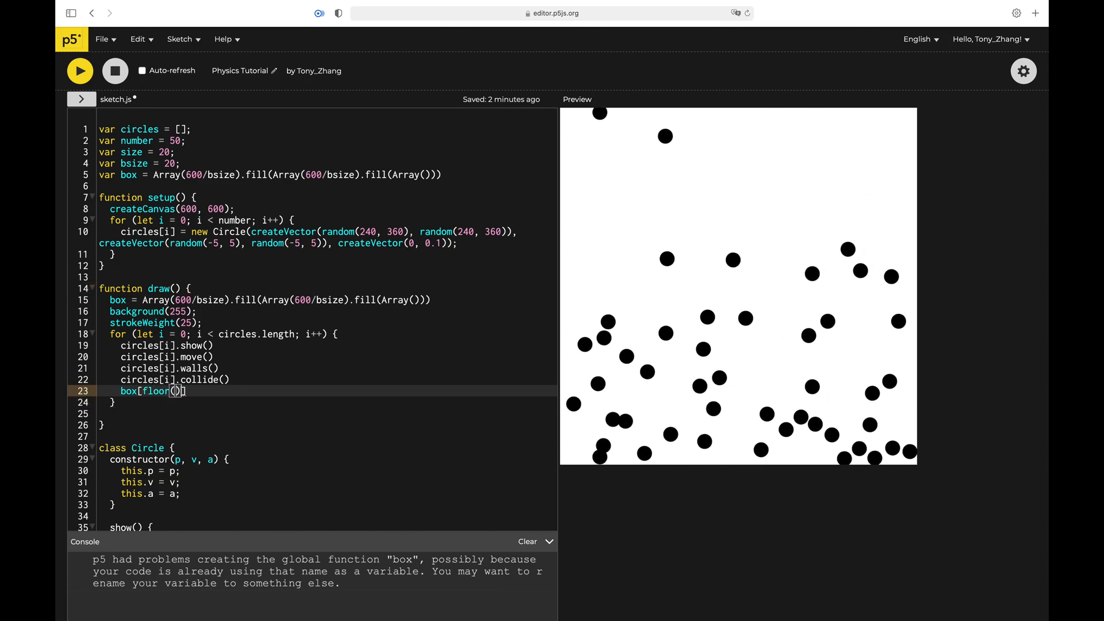
type("ci")
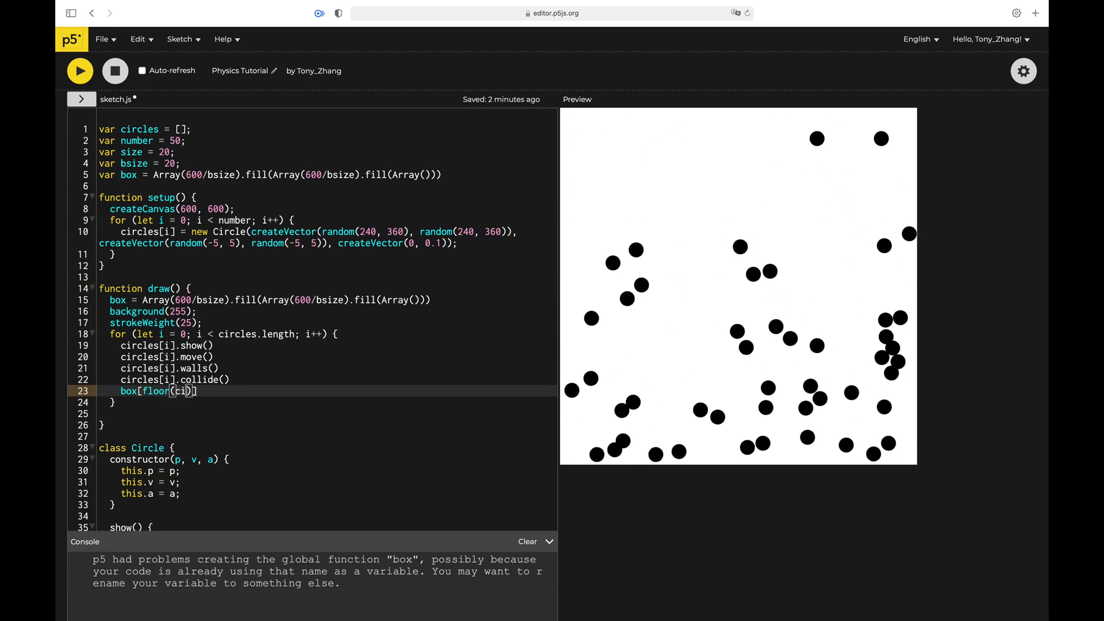
type("circles[i].p.y/bsize)]")
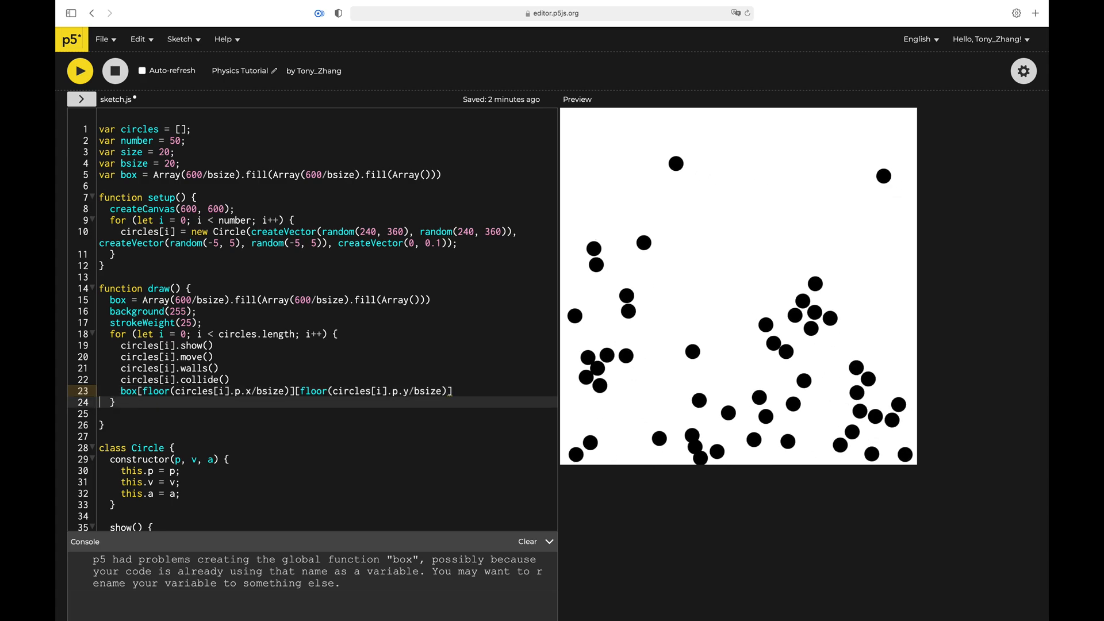
type(".push(i)")
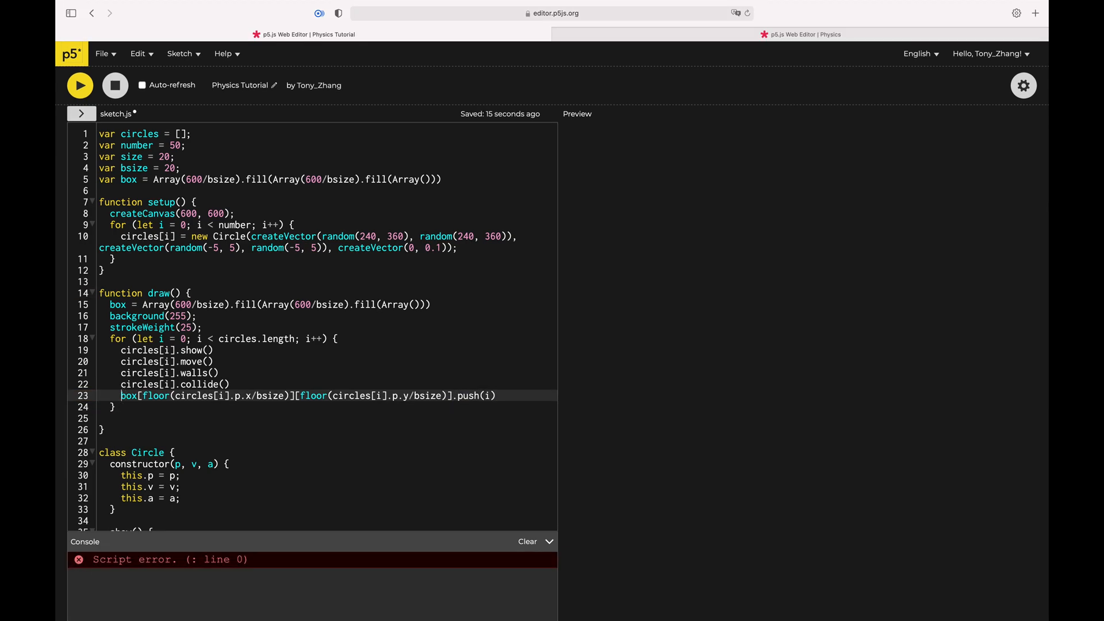
Step: Wrap the grid push line in try{...}catch{} and rerun the 50-ball sketch
type("try{")
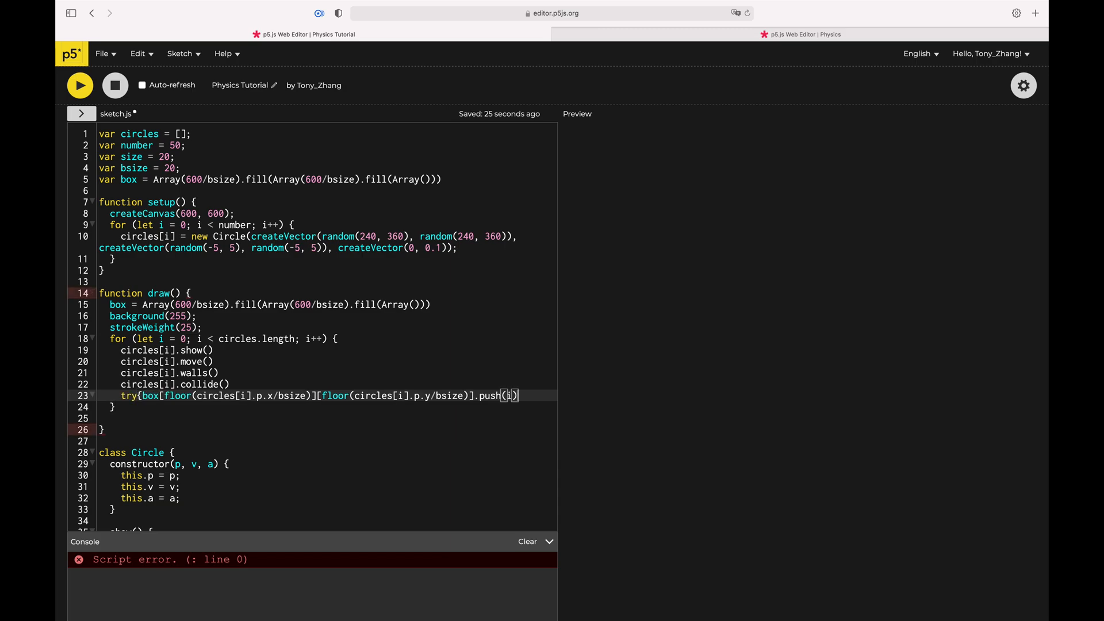
type("catch{}")
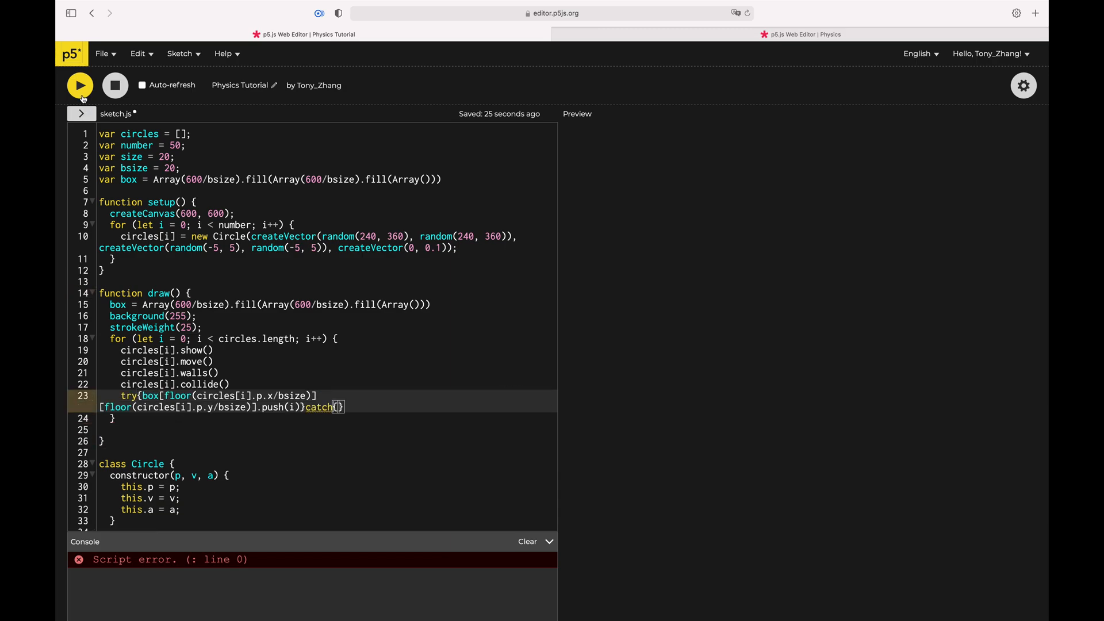
left_click(79, 85)
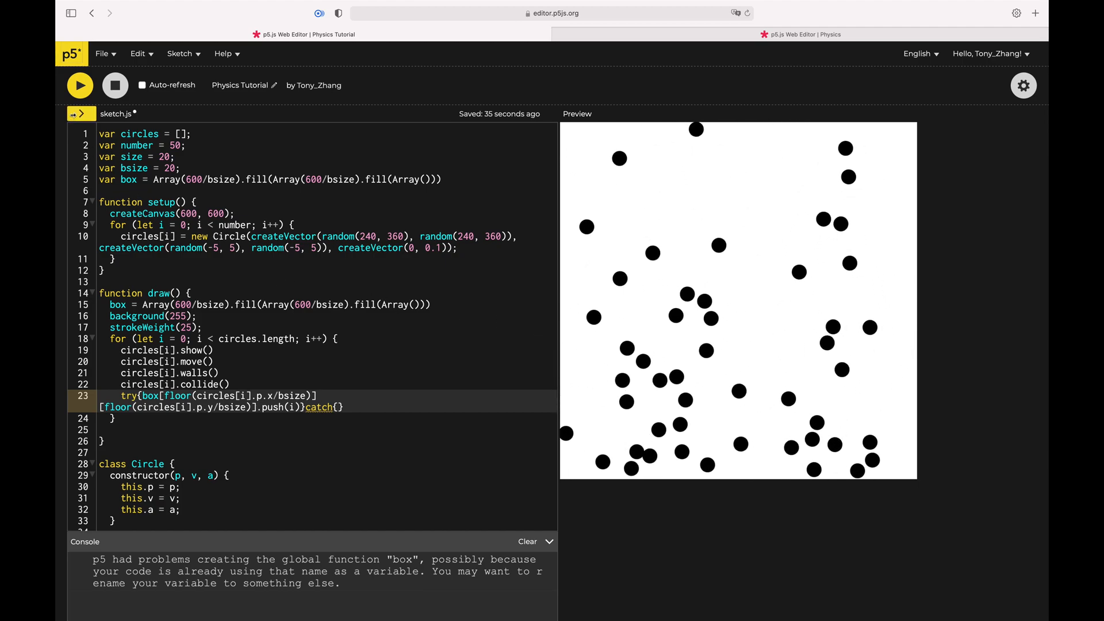
scroll("down", 3)
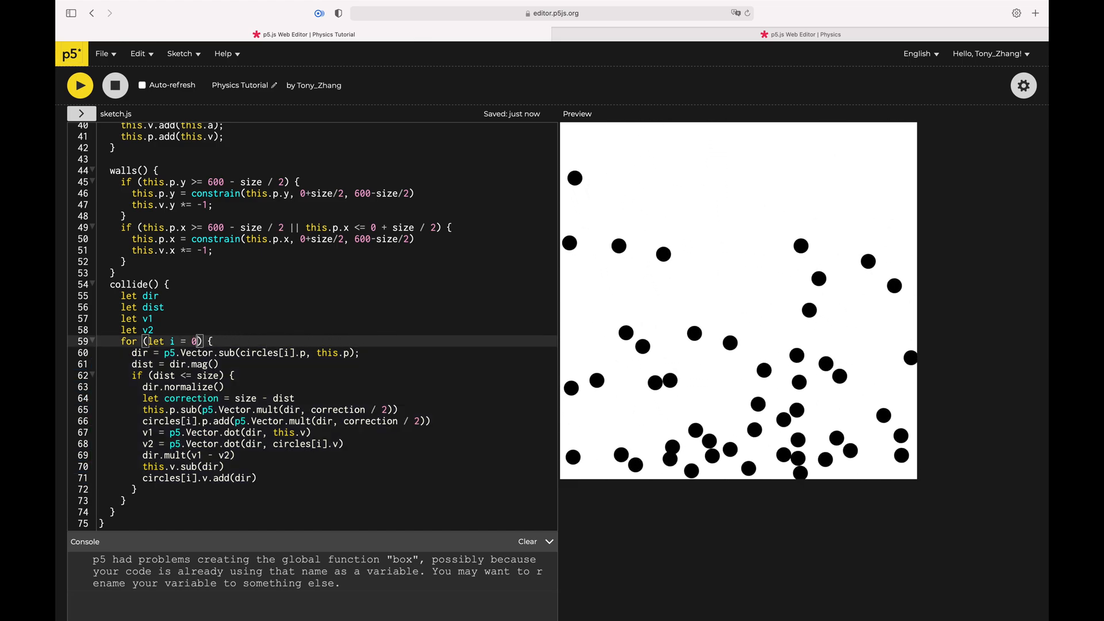
Step: Rewrite collide() with i, j cell loops from round(this.p.x/bsize) and k over box[i][j].length using circles[box[i][j][k]]
type("round(")
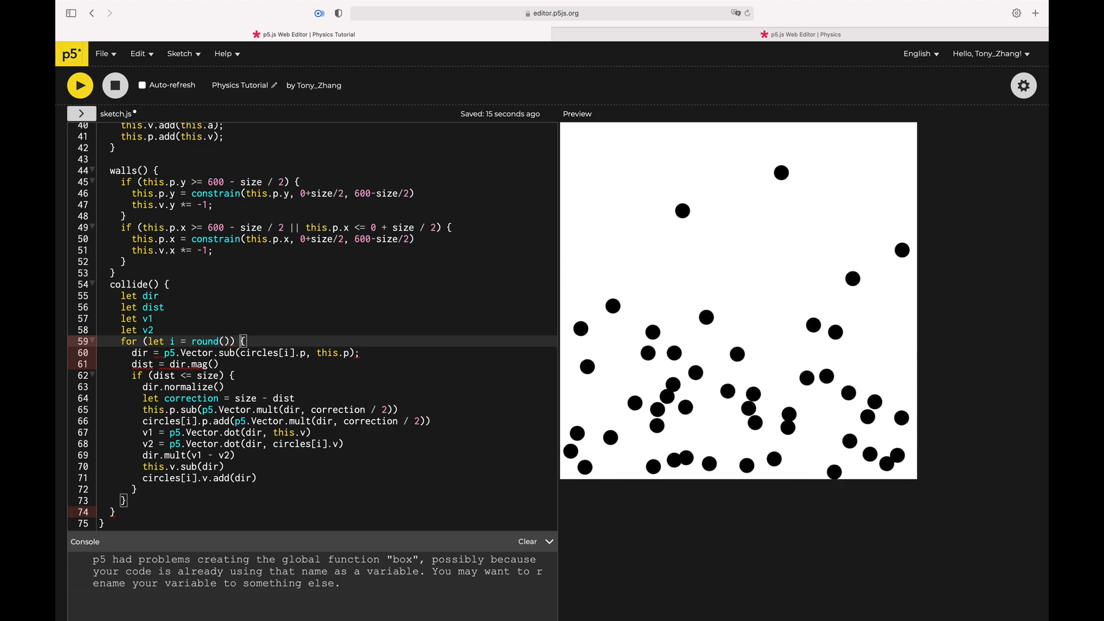
type("this.p.x/bsize)-1; i < floor")
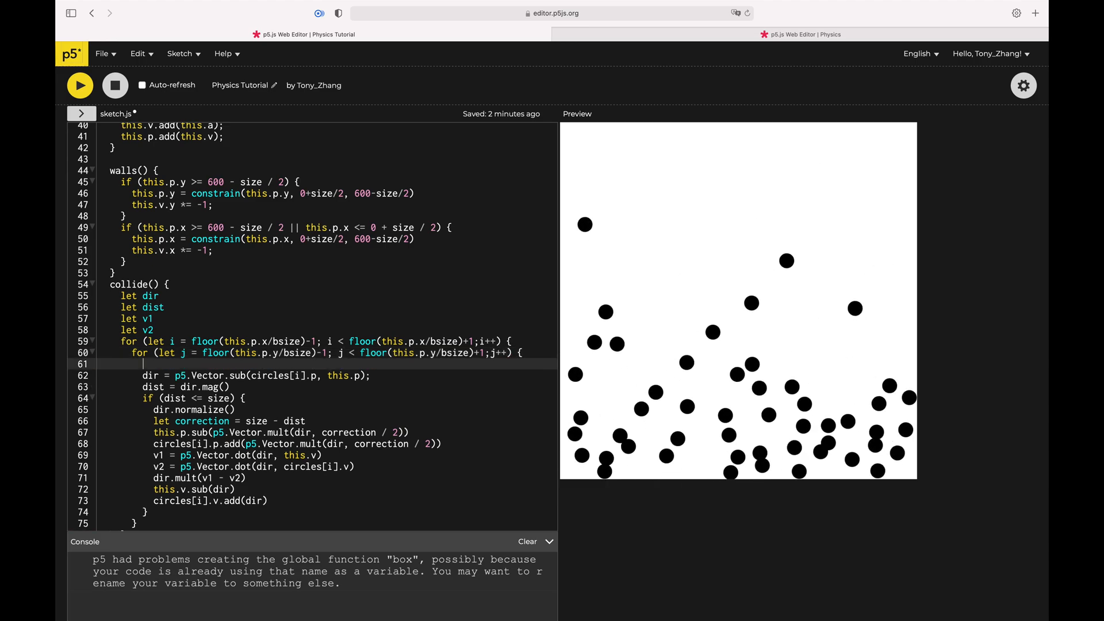
type("for (let j")
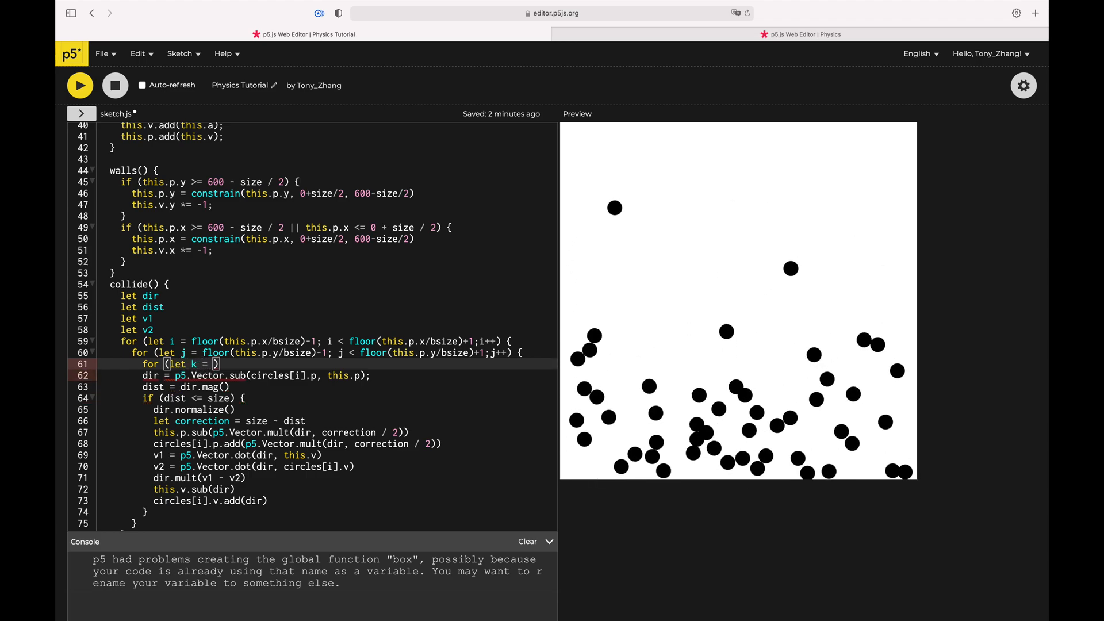
type("0;")
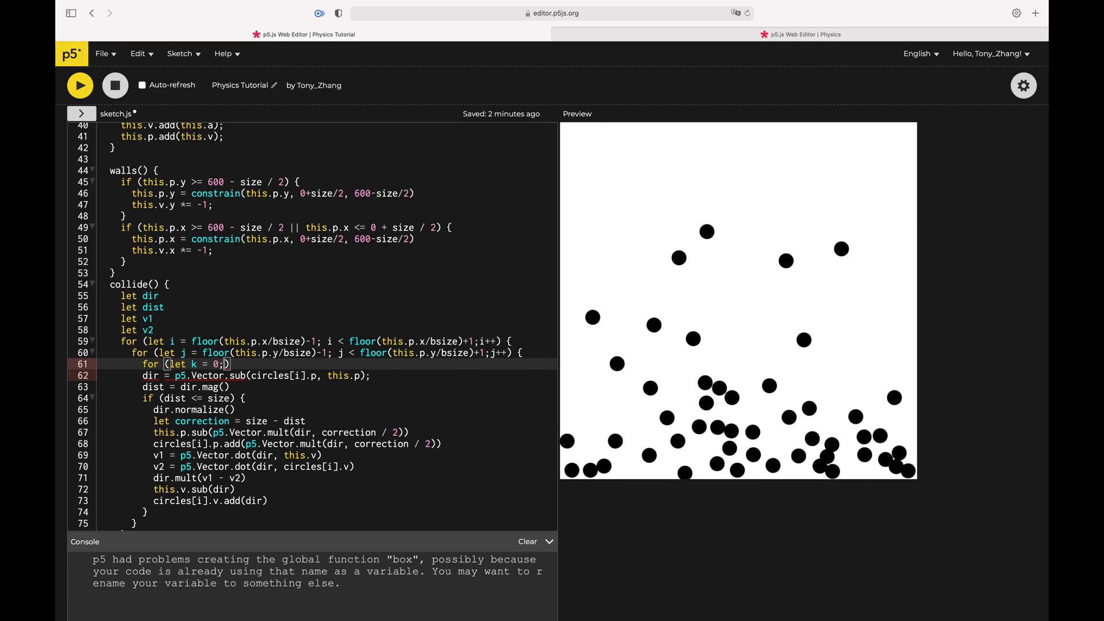
type("i<box[i][j]")
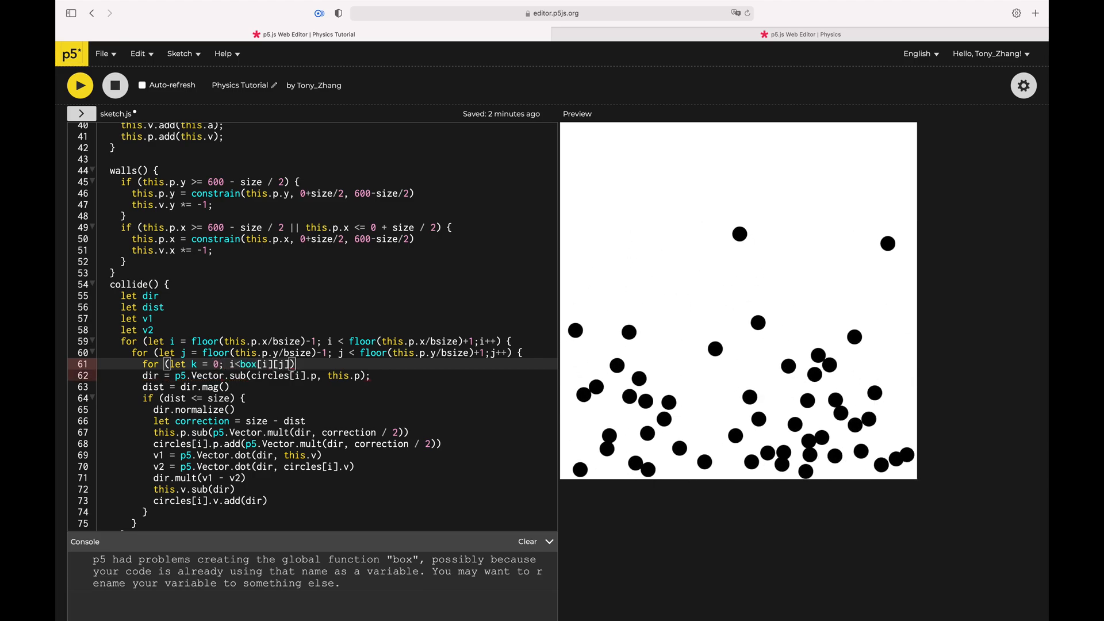
type(".length;k++")
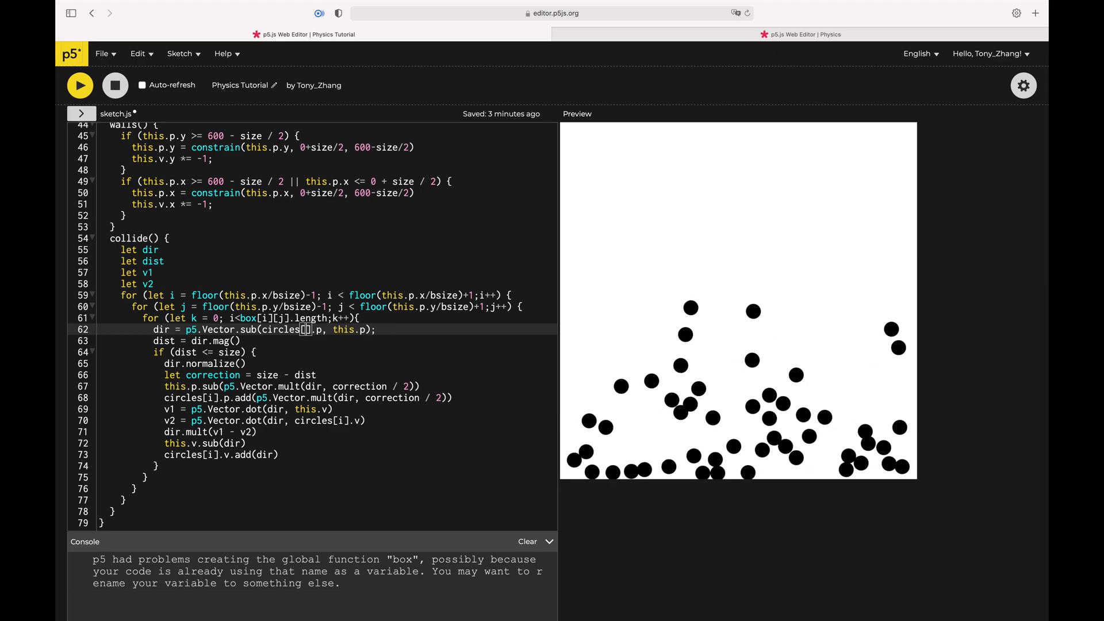
type("box[i][j][k]")
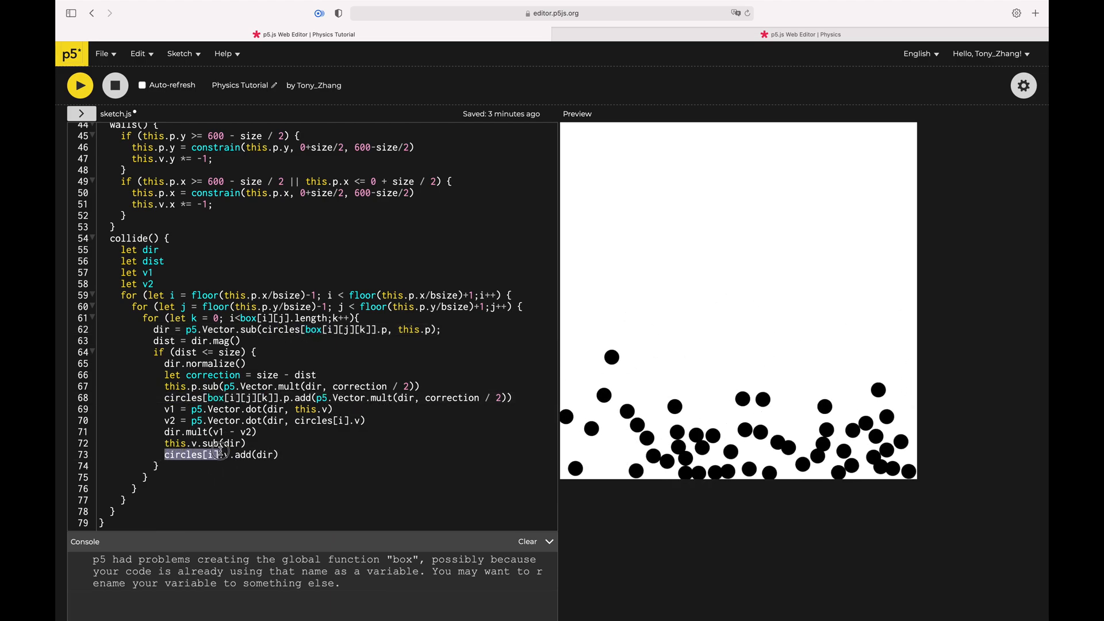
Step: Run and restart the sketch to test the grid-based collisions
left_click(80, 85)
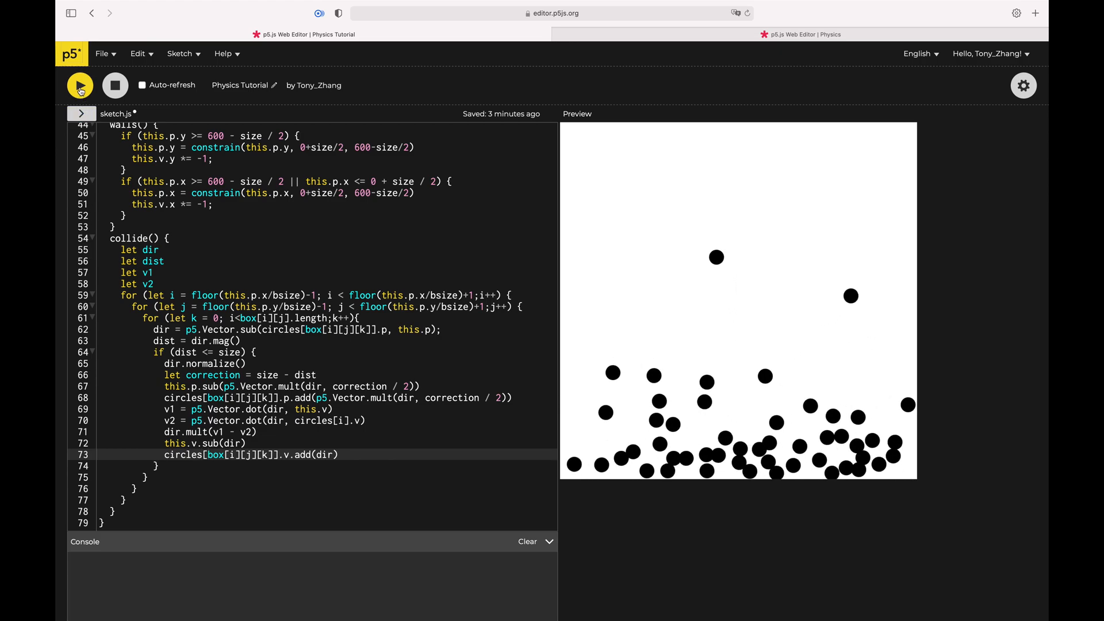
left_click(79, 85)
type("box[i][j][k")
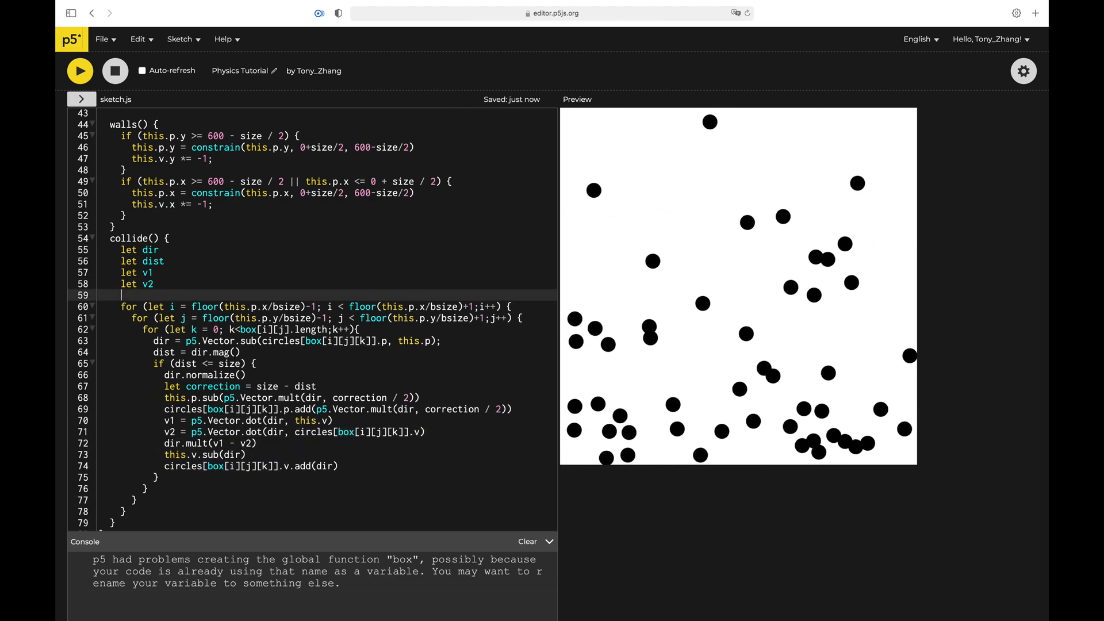
Step: Wrap the collide() neighbour loops in try{...}catch{} and run the sketch
type("try{")
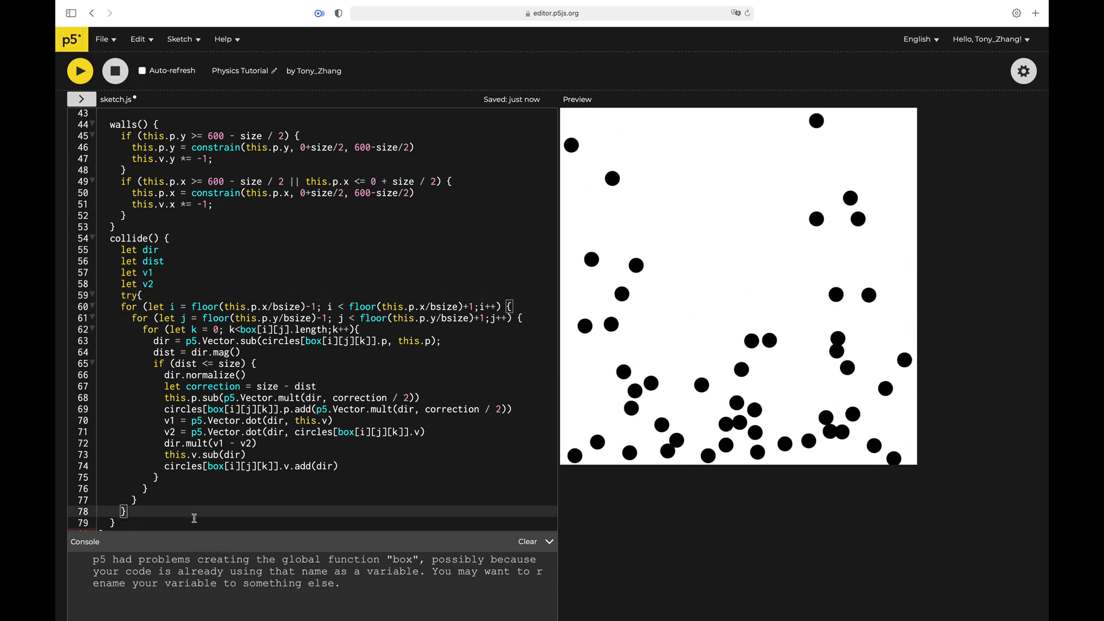
type("ca")
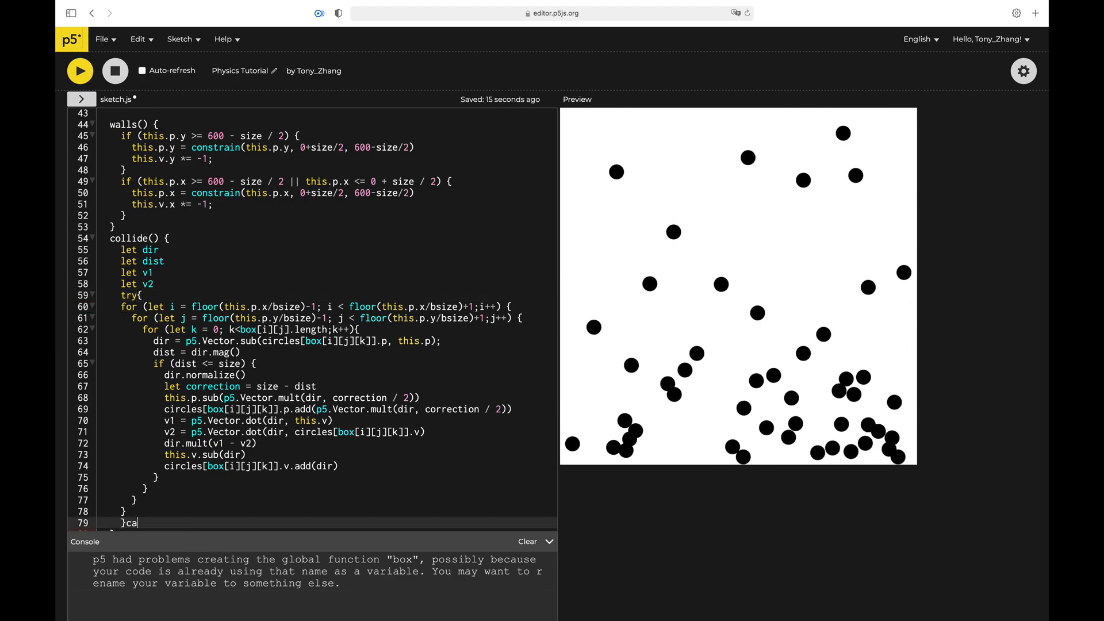
type("tch{}")
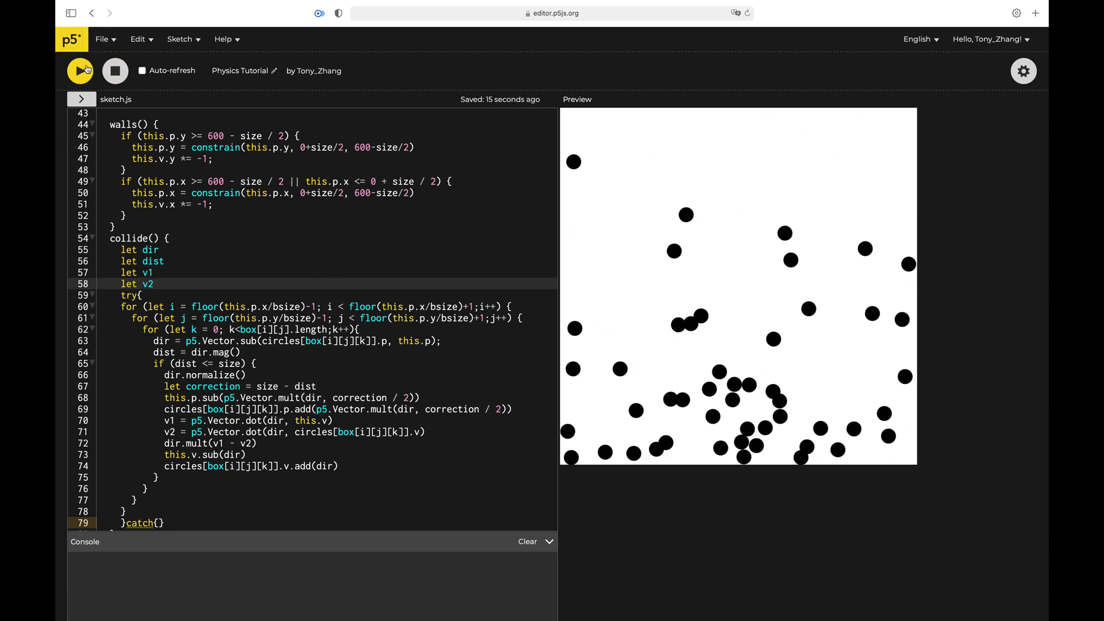
left_click(79, 70)
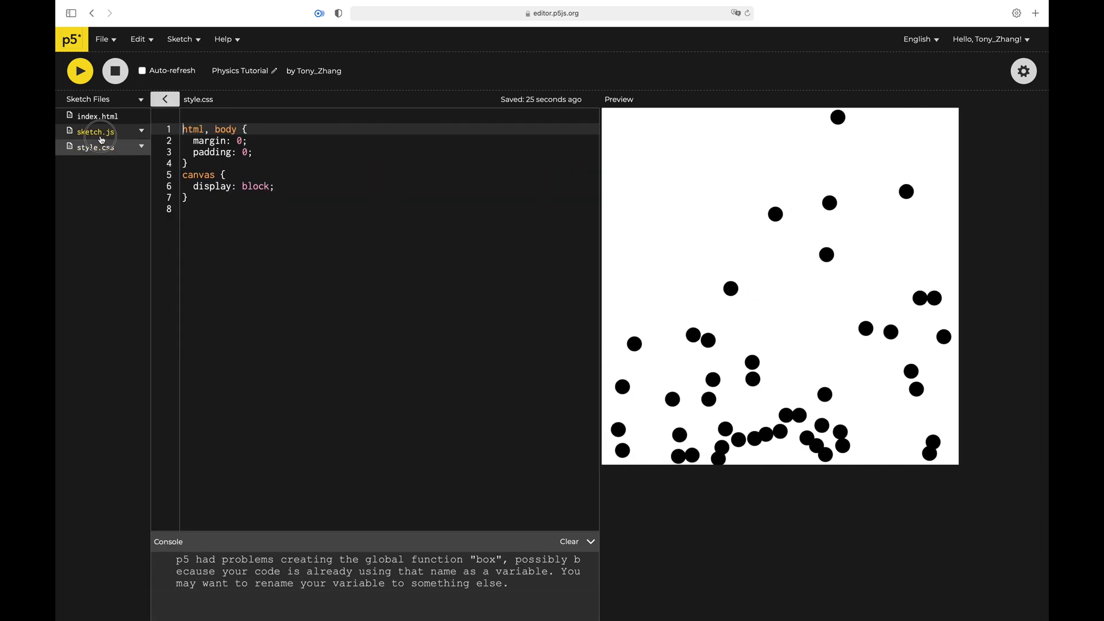
Step: In sketch.js run 1000 balls with size 10, bsize 25 and strokeWeight(size)
left_click(94, 132)
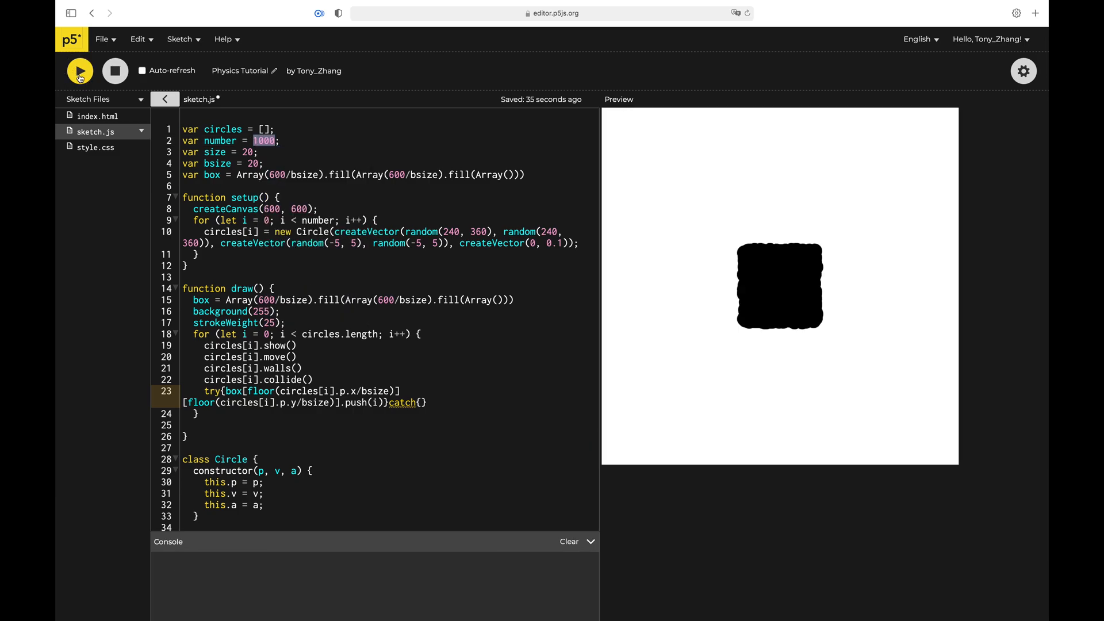
left_click(79, 70)
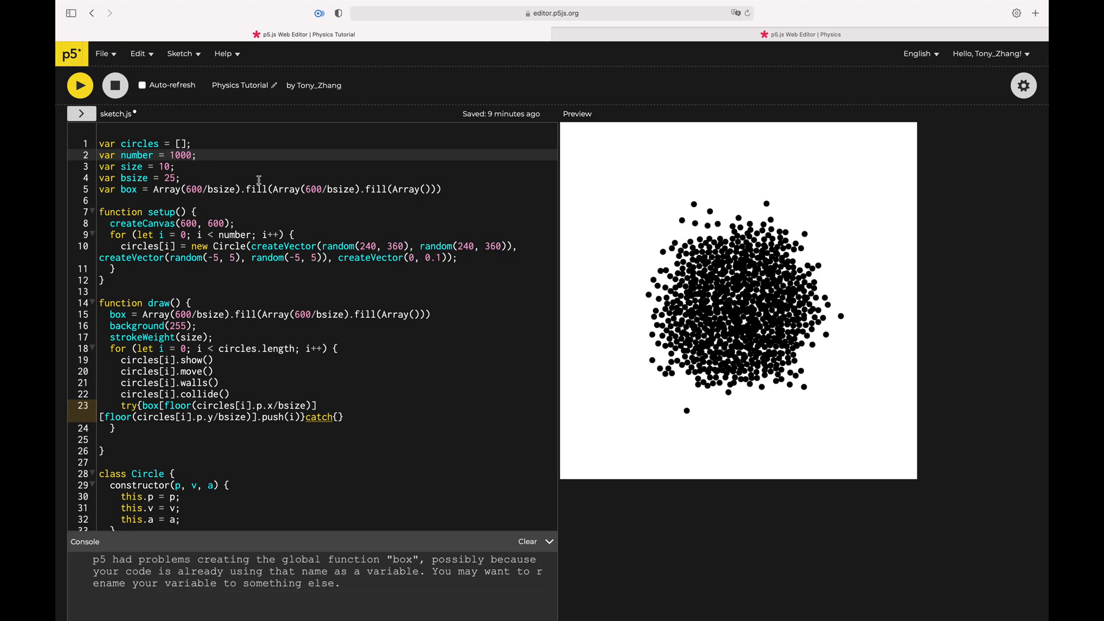
scroll("down", 3)
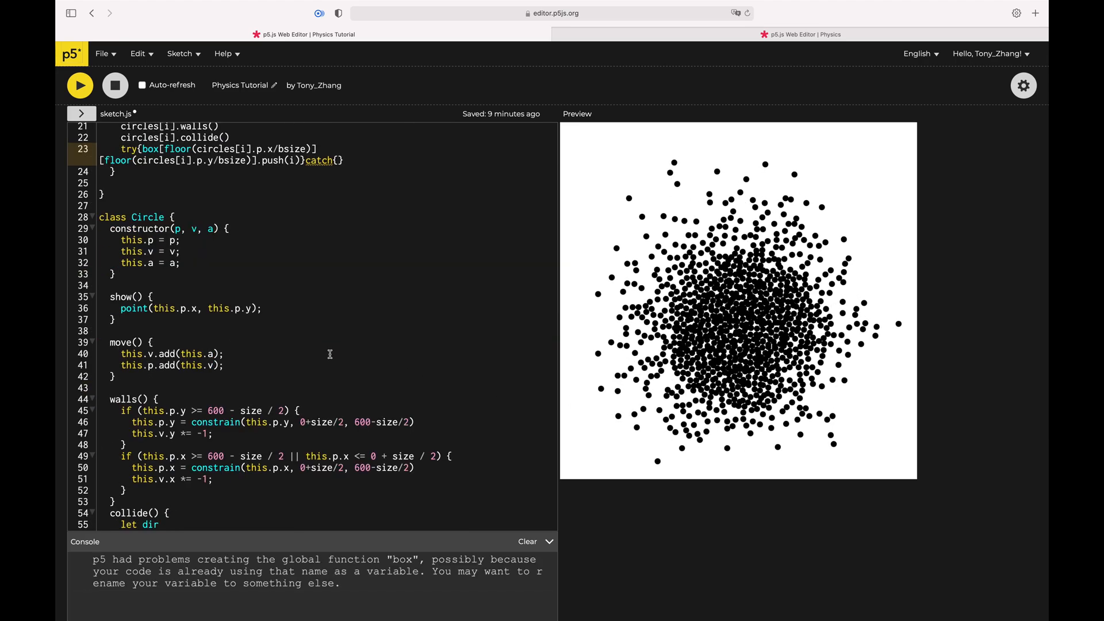